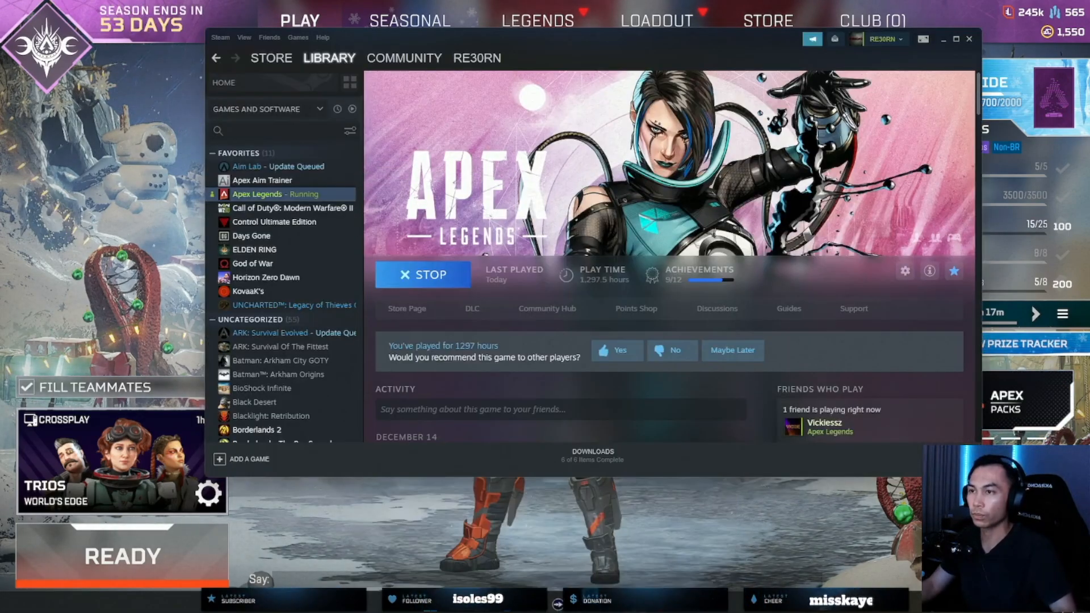
Show Apex Legends' General properties with launch options '-eac_launcher_settings SettingsDX12.json'.
right_click(258, 194)
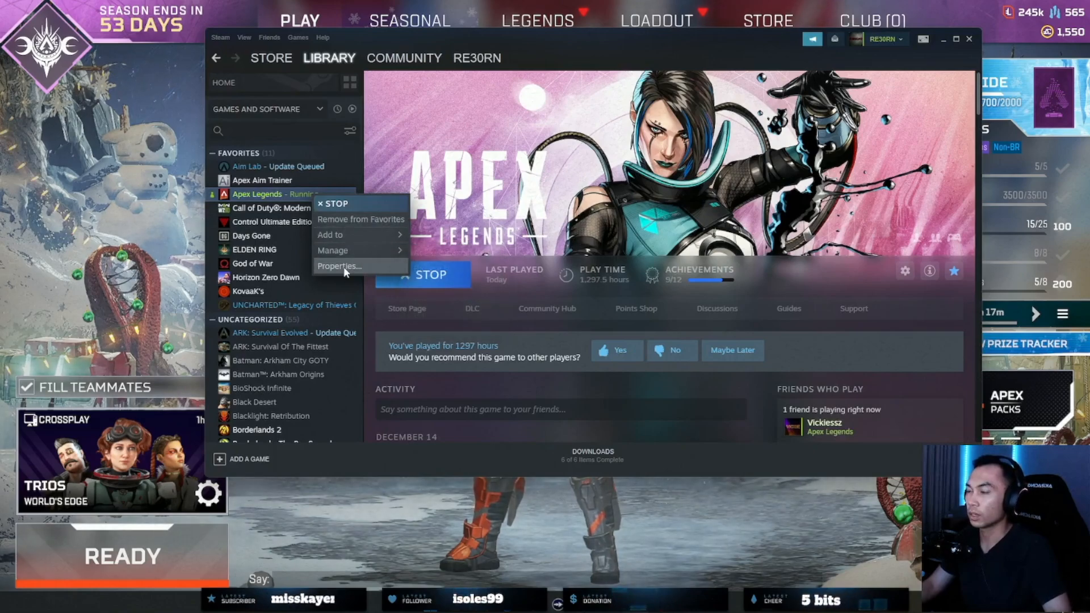
left_click(340, 266)
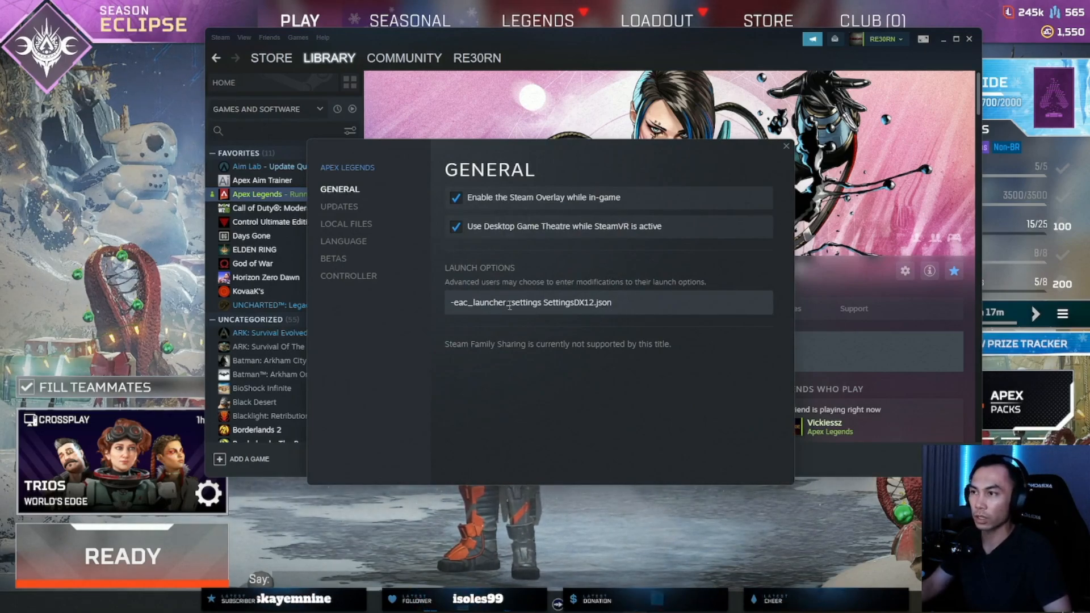
mouse_move(359, 216)
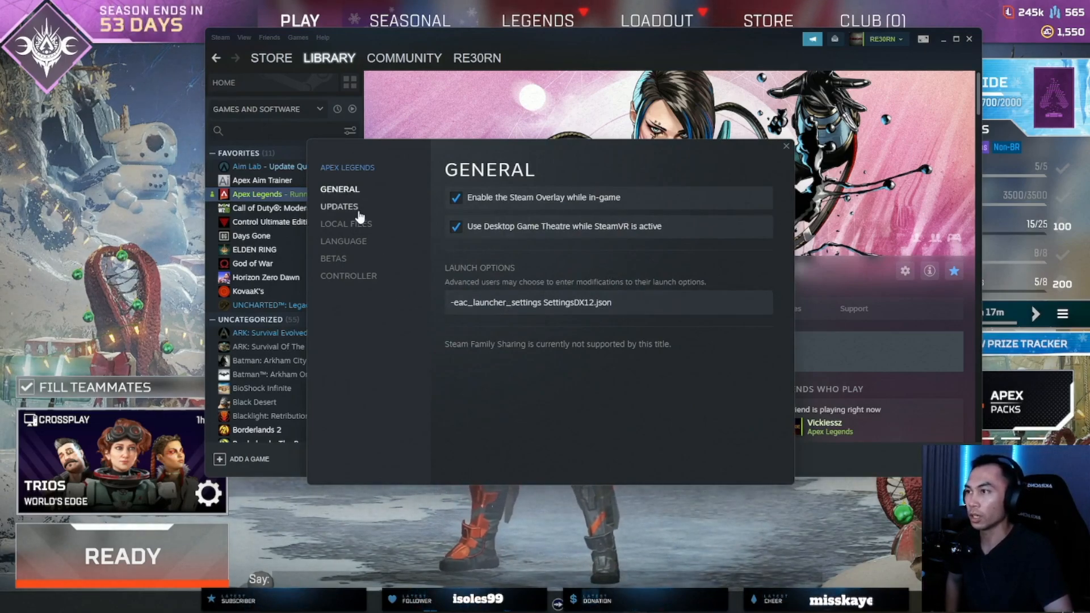
Browse Local Files to the install folder and select r5apex beside r5apex_dx12.
left_click(345, 224)
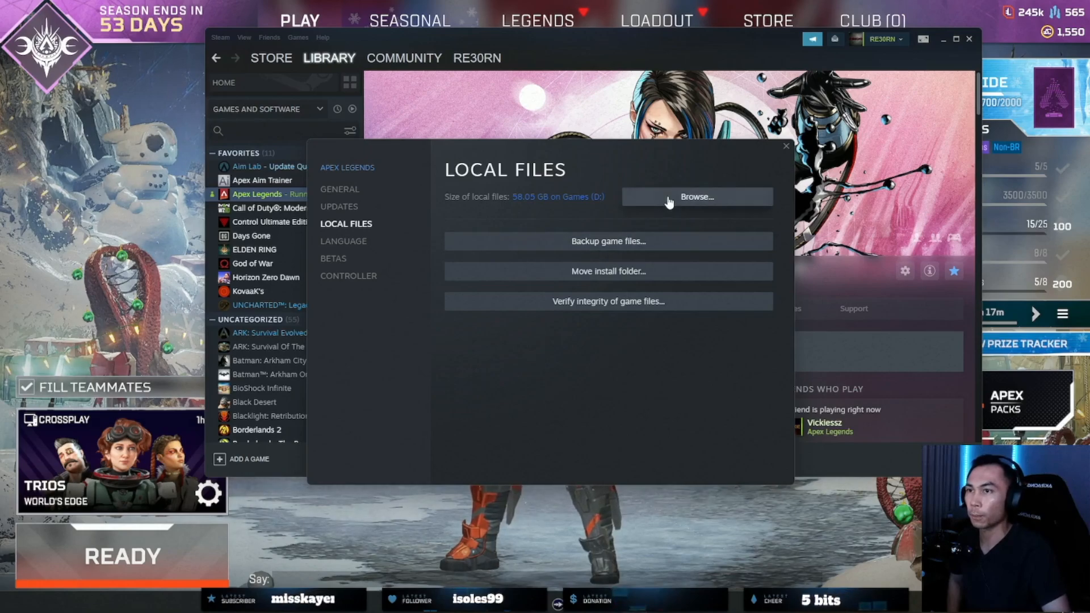
left_click(696, 196)
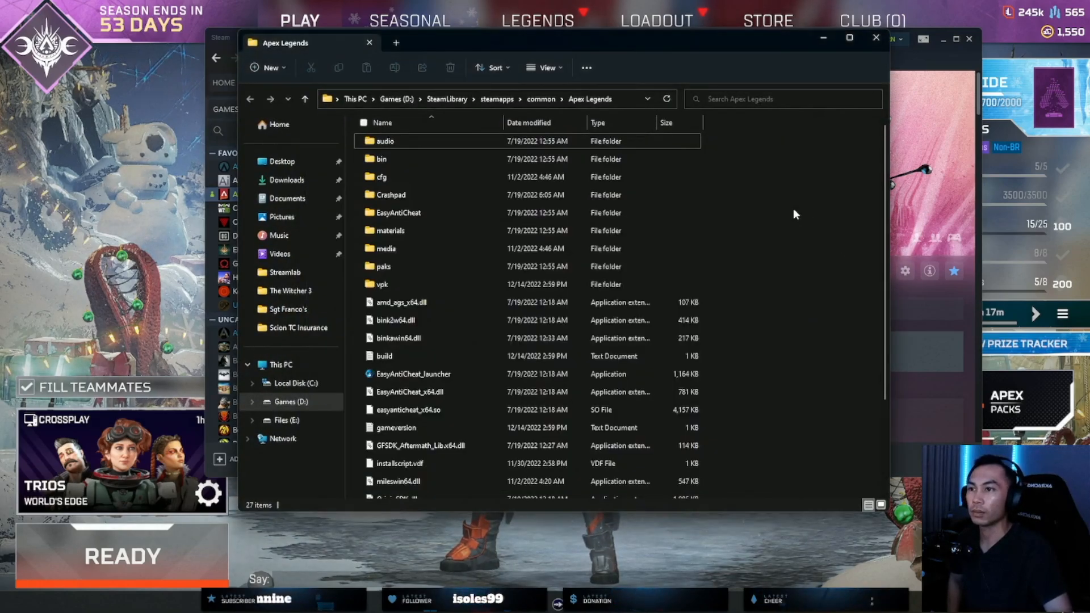
scroll("down", 3)
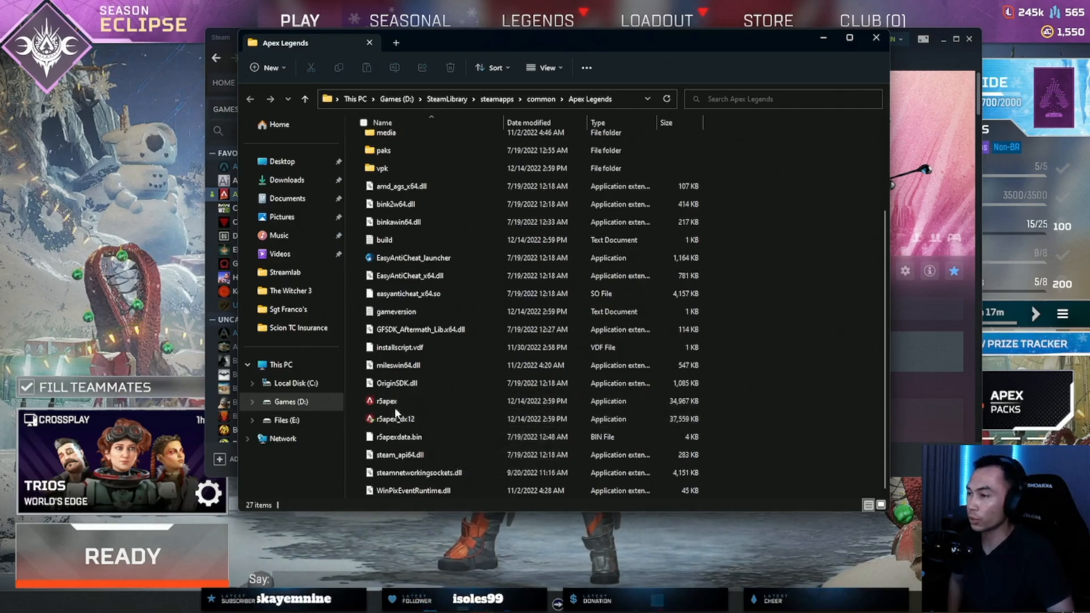
left_click(393, 419)
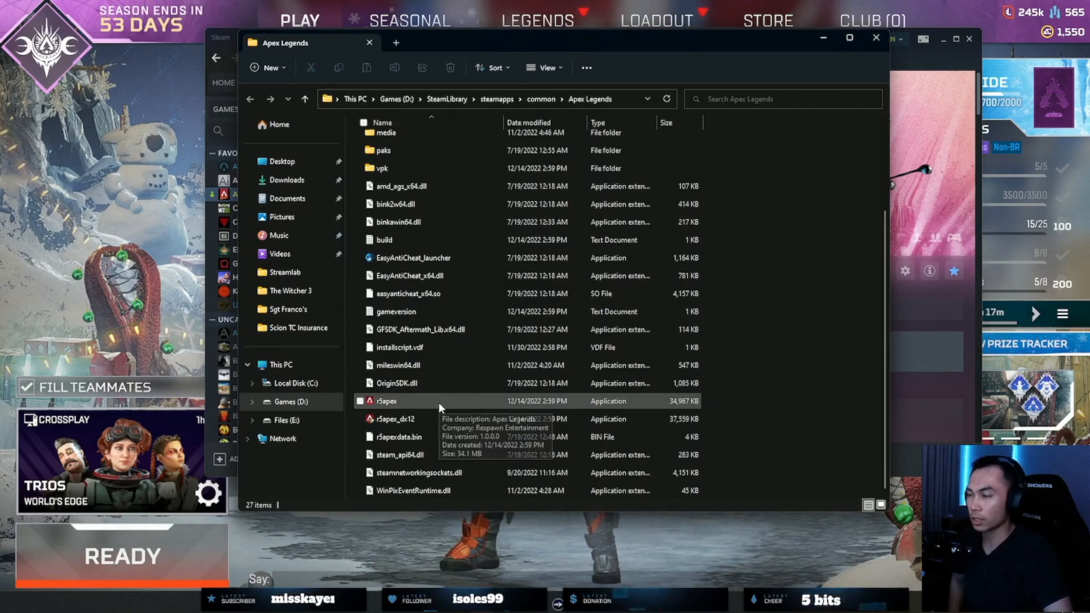
mouse_move(427, 429)
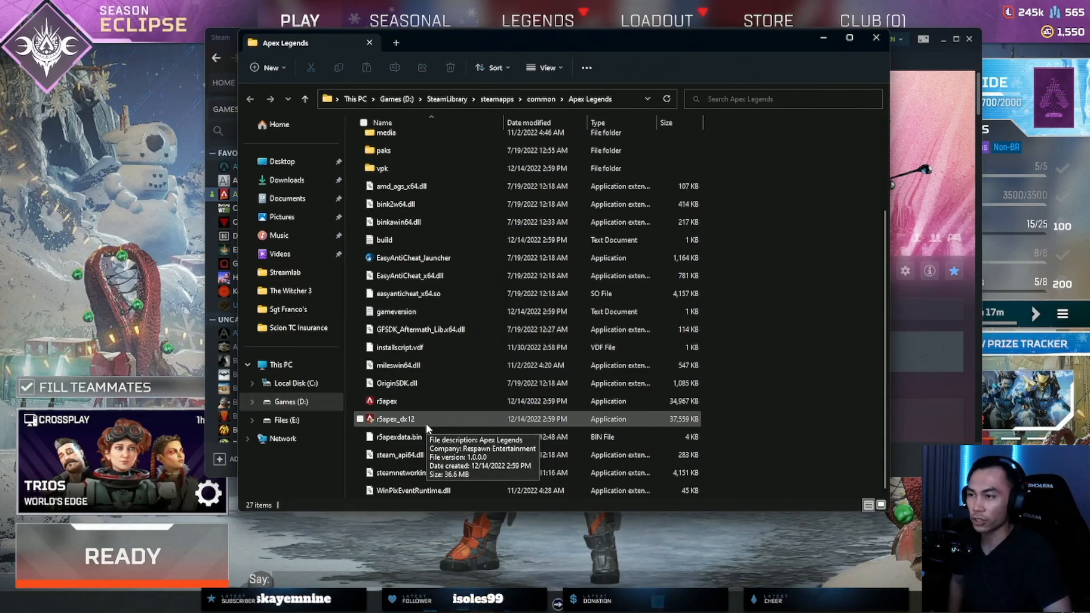
mouse_move(786, 403)
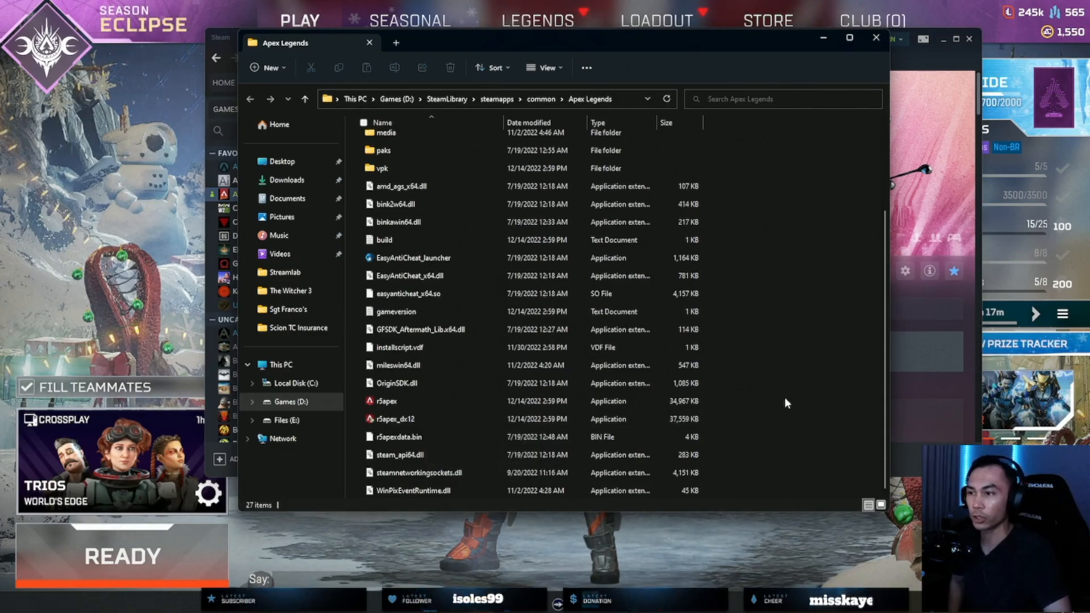
Return to the General properties page showing the DX12 launch option still in place.
left_click(394, 419)
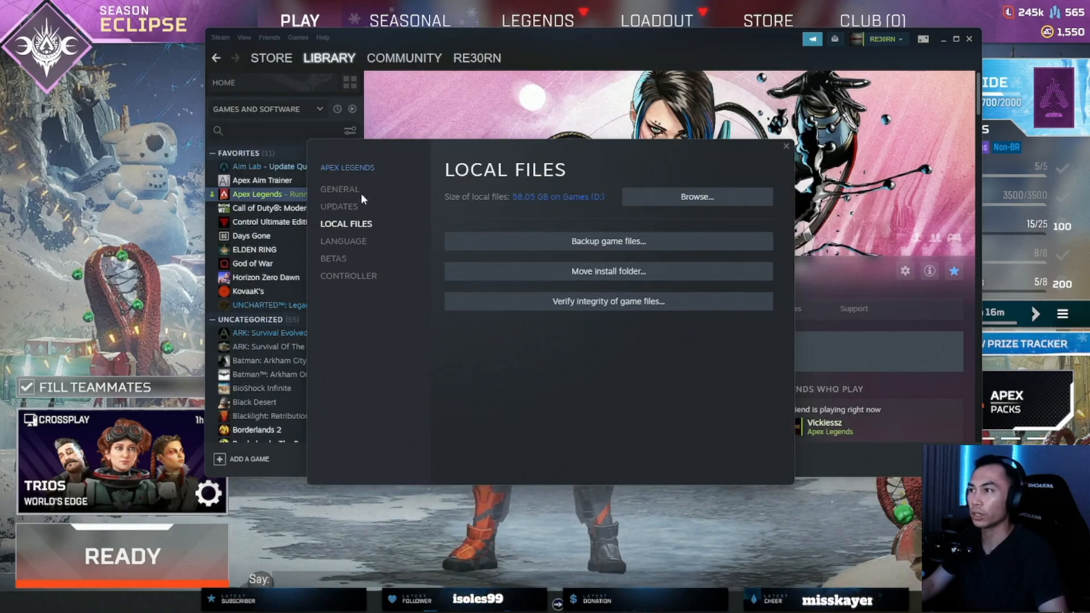
left_click(340, 190)
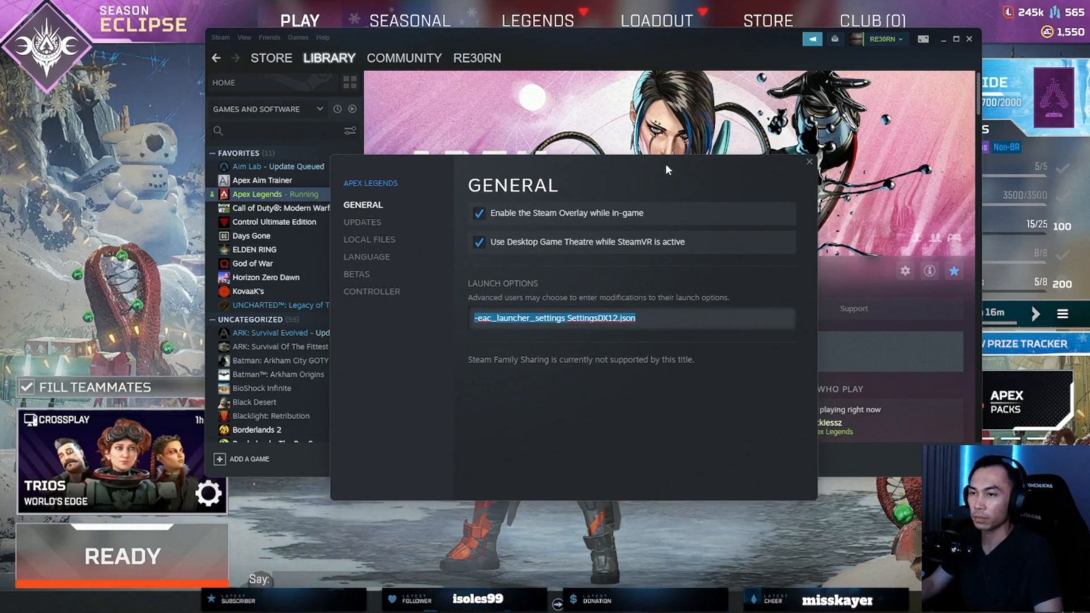
mouse_move(673, 228)
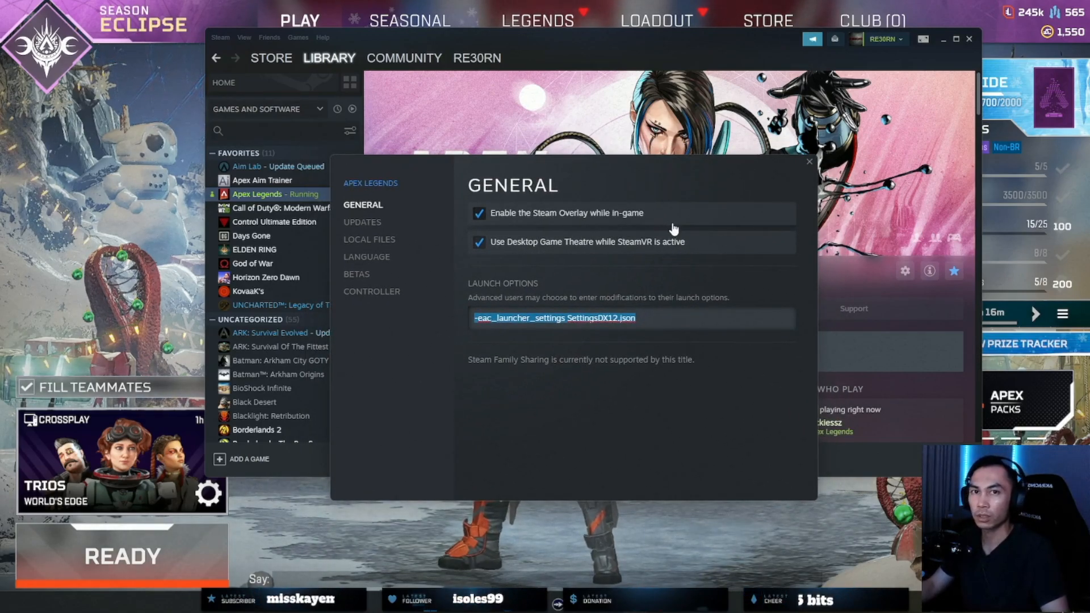